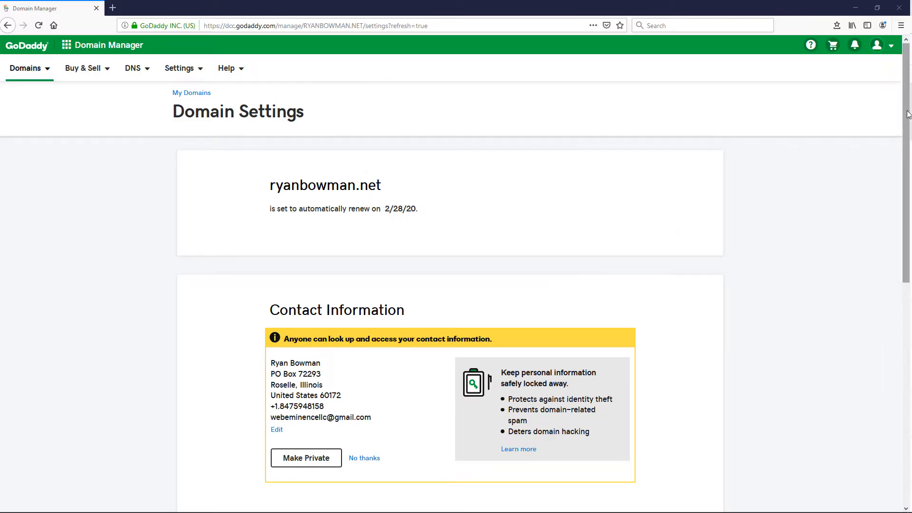
mouse_move(161, 177)
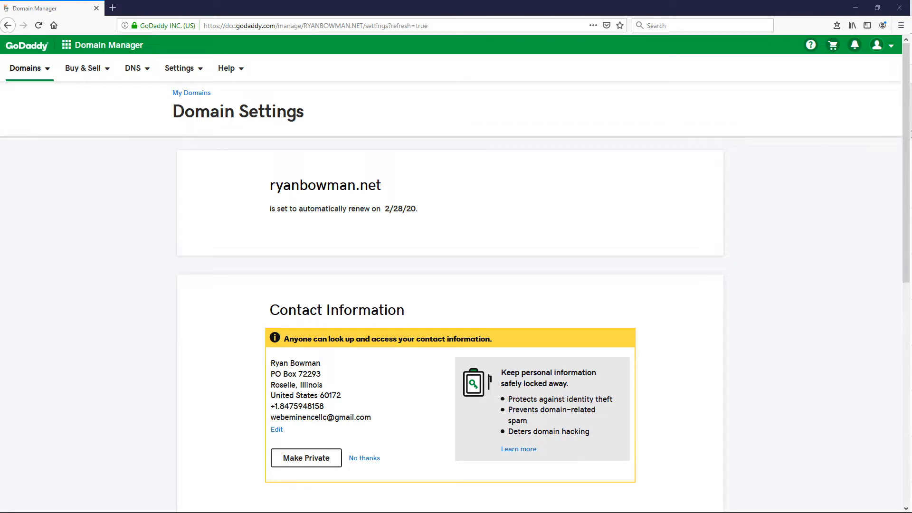
Reach the DNS Management page for ryanbowman.net and scroll down to the empty Forwarding section
scroll(down, 3)
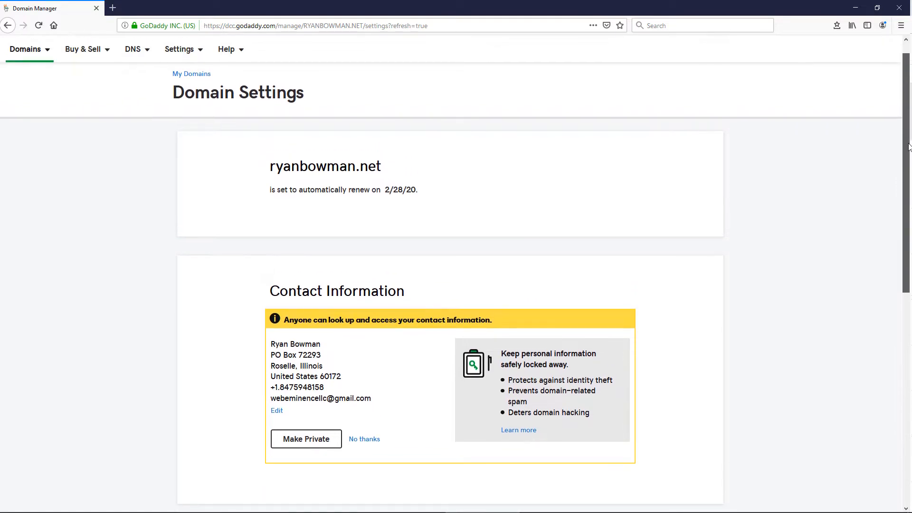
scroll(down, 3)
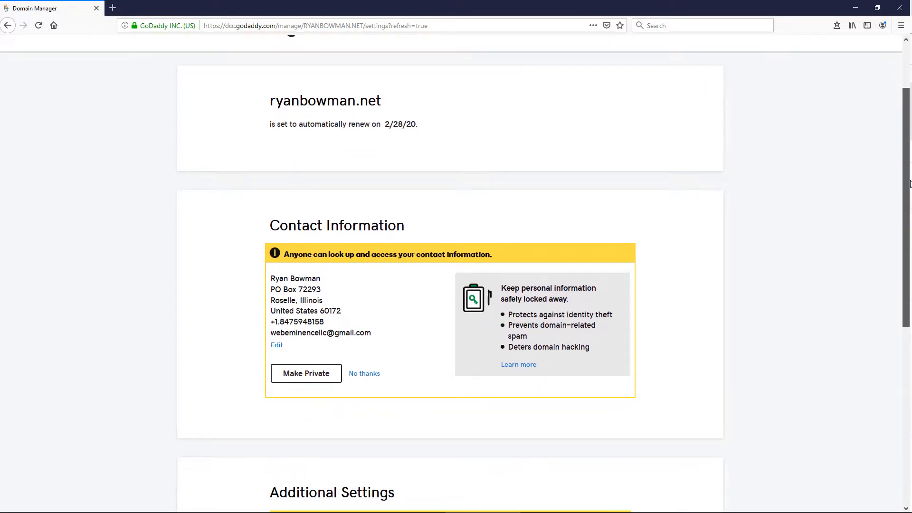
scroll(down, 3)
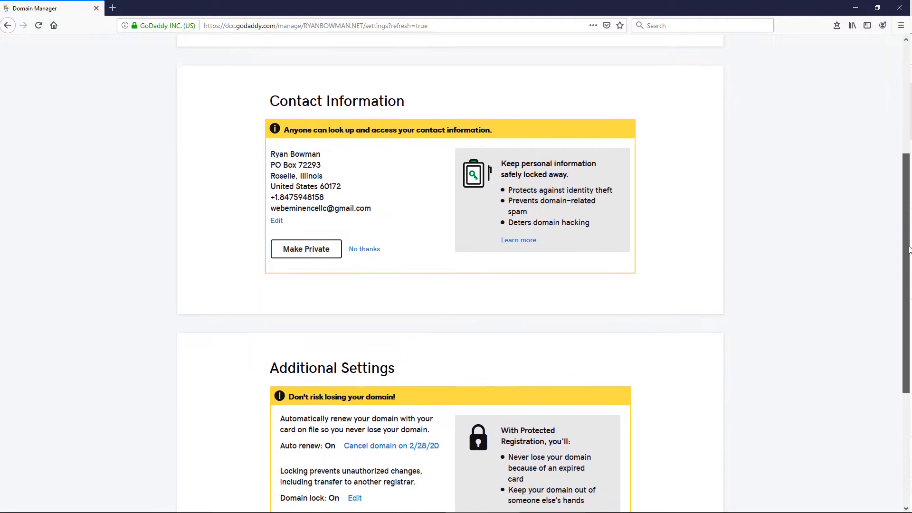
scroll(down, 3)
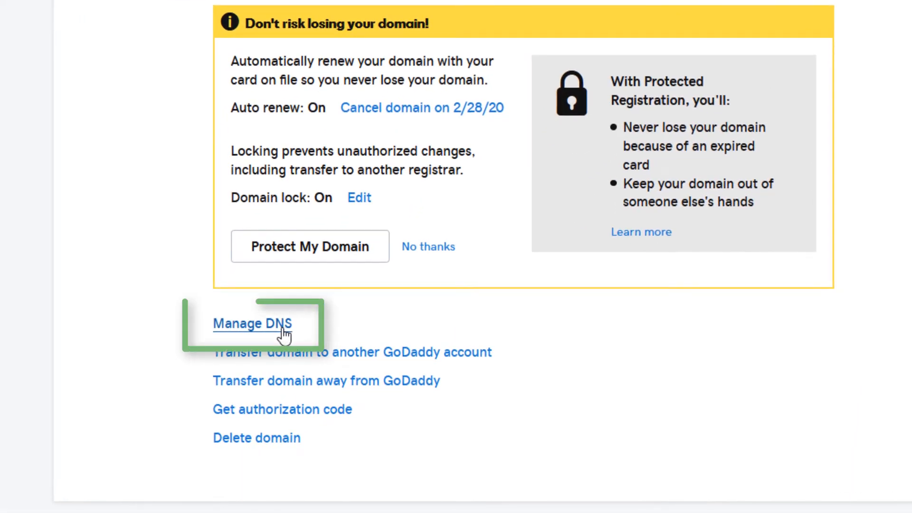
click(252, 323)
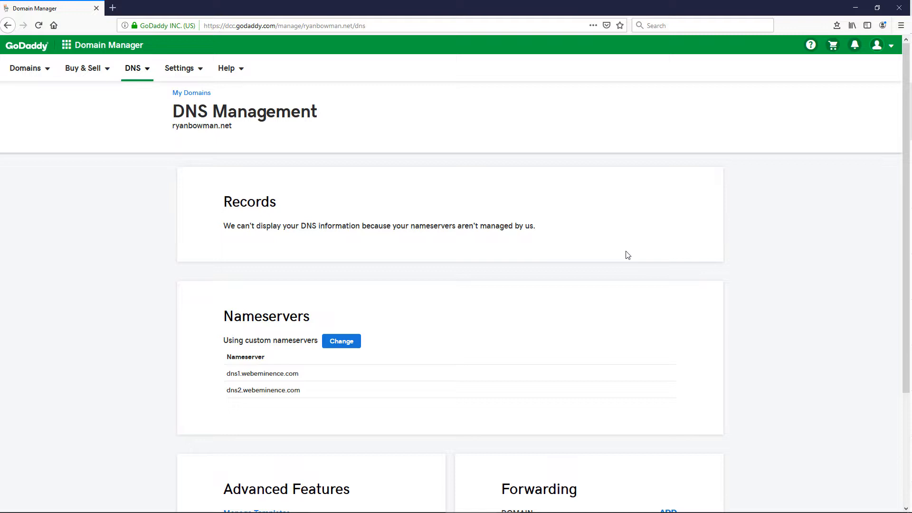
scroll(down, 3)
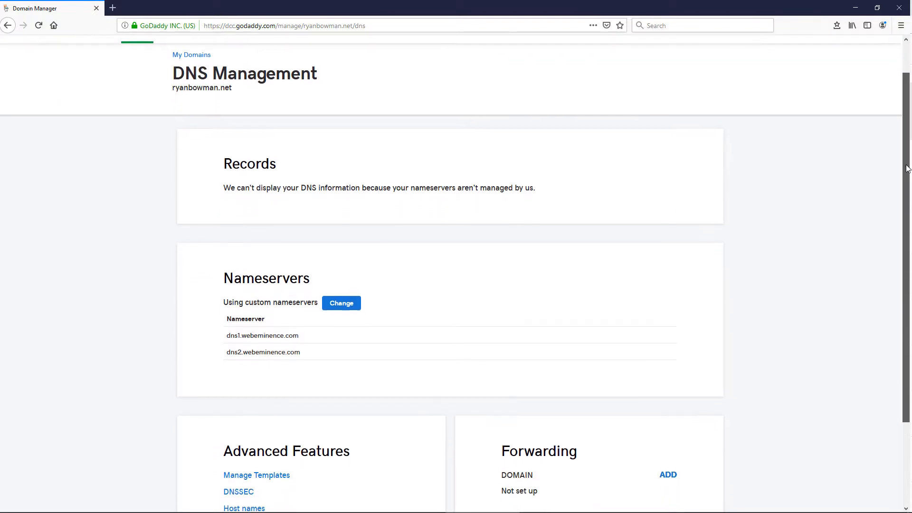
scroll(down, 3)
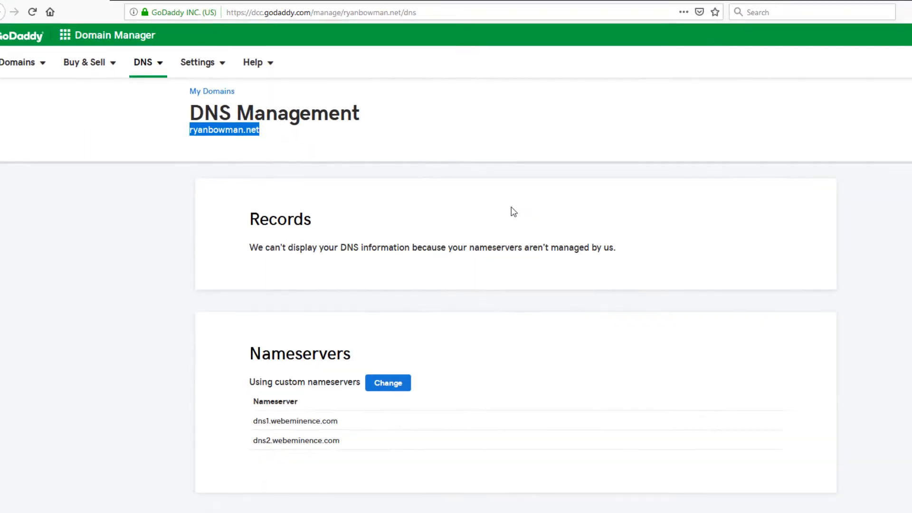
scroll(down, 3)
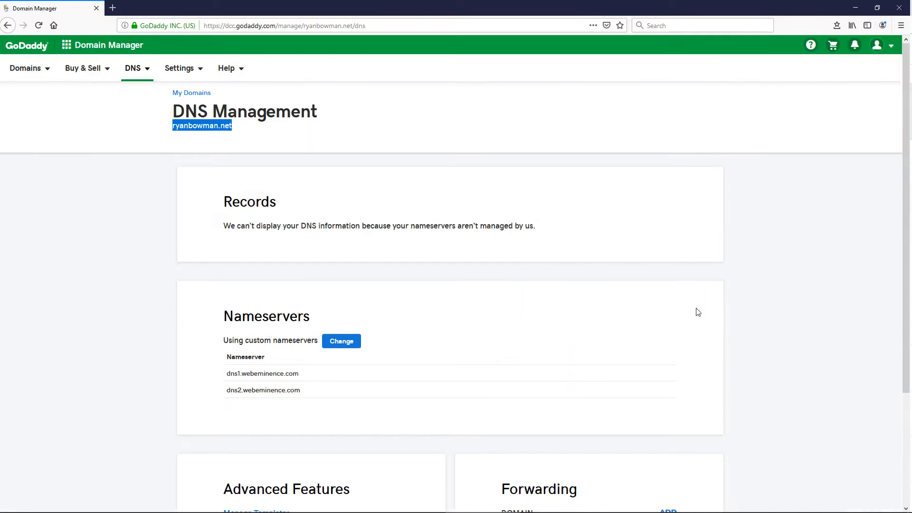
scroll(down, 3)
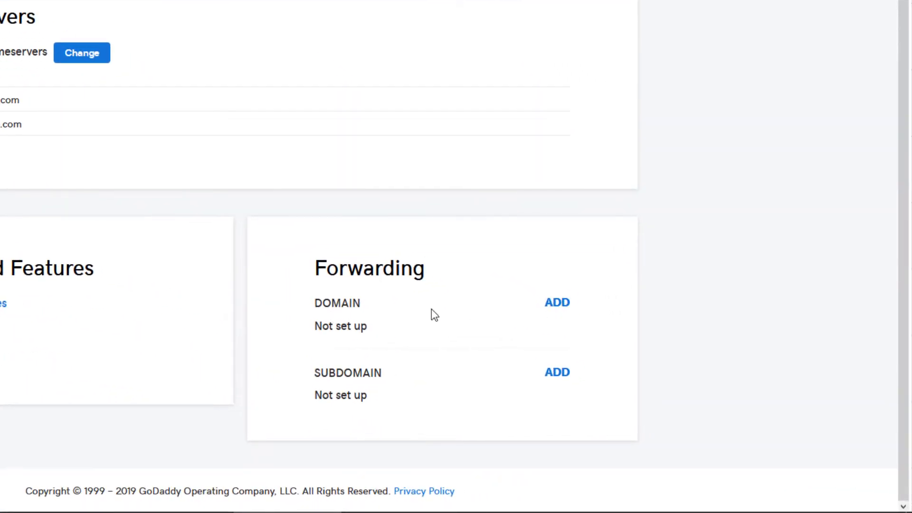
Start domain forwarding over https to webeminence.com and preview the destination site
click(556, 302)
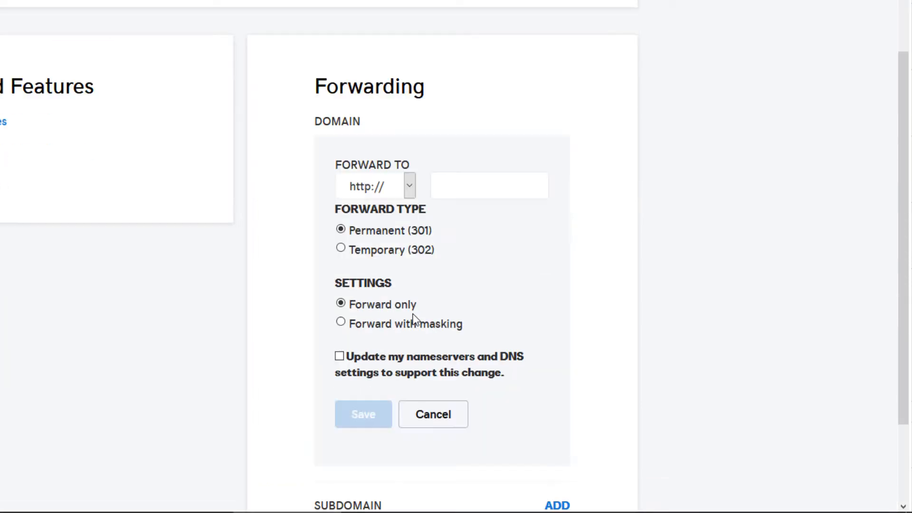
click(376, 186)
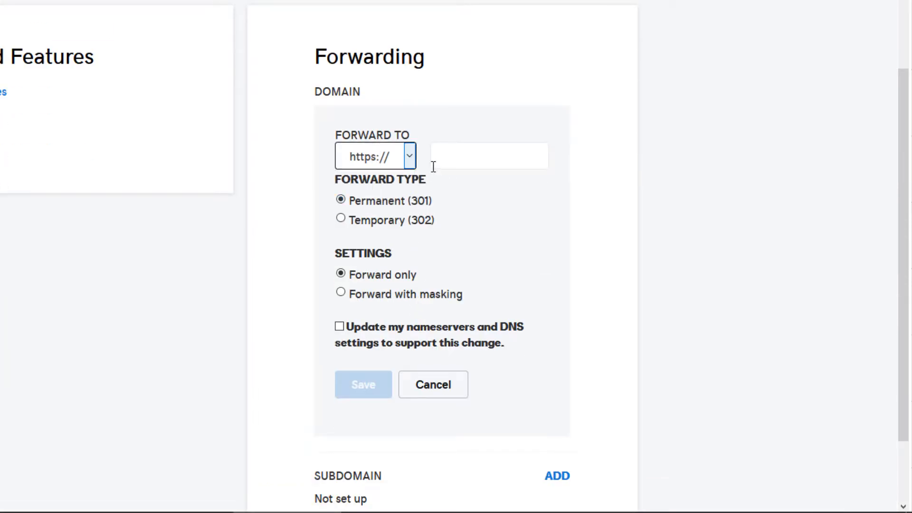
click(489, 156)
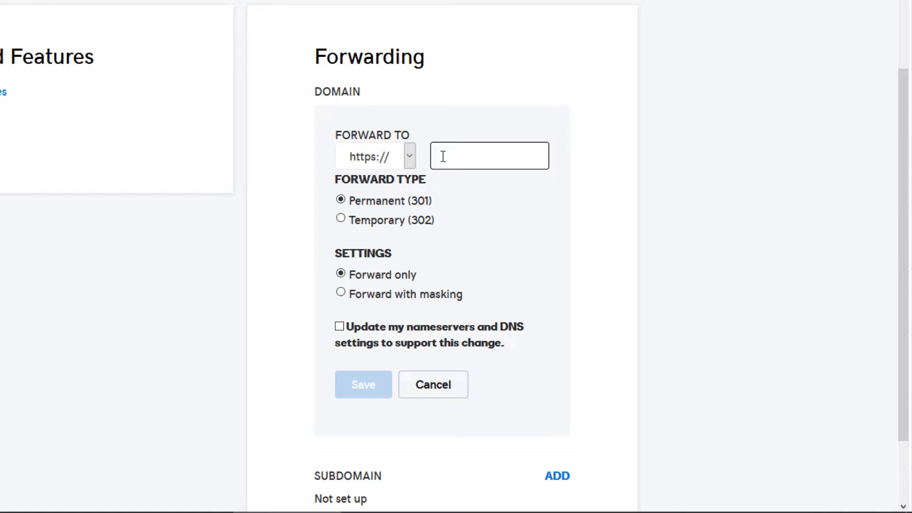
text(webeminence.com)
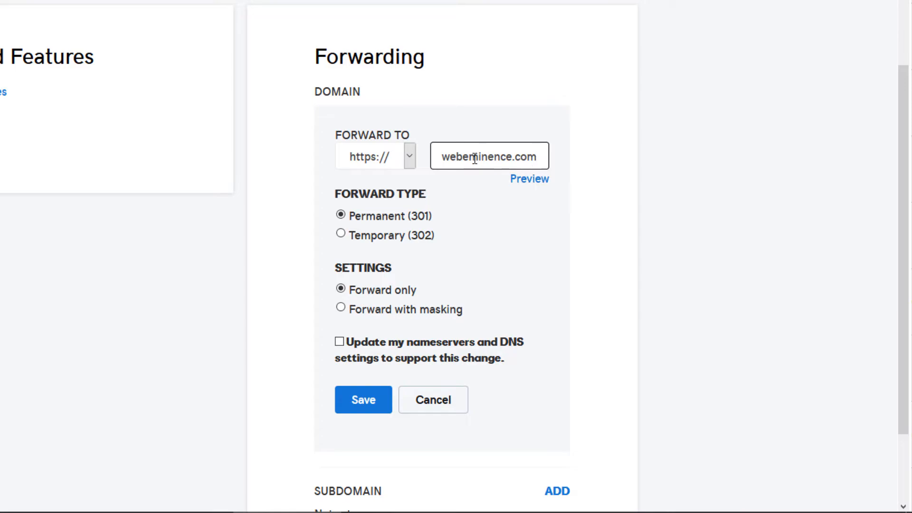
click(529, 178)
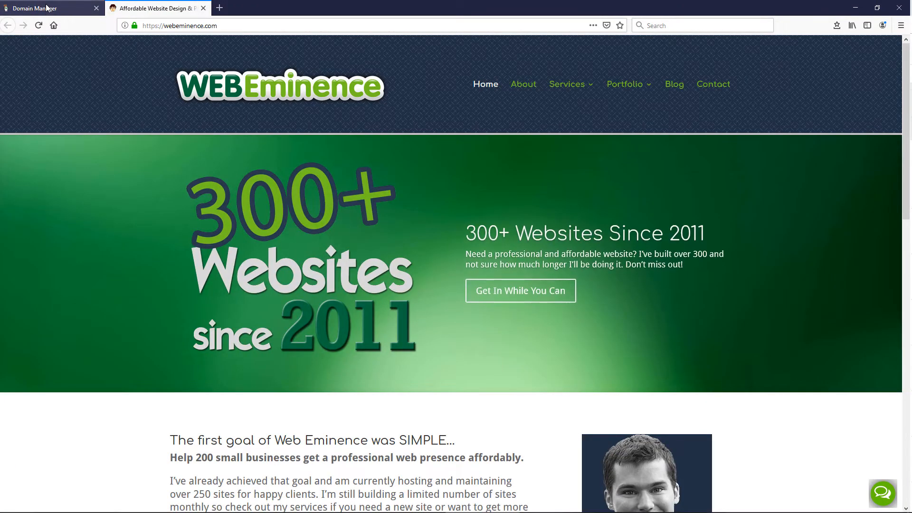
click(38, 7)
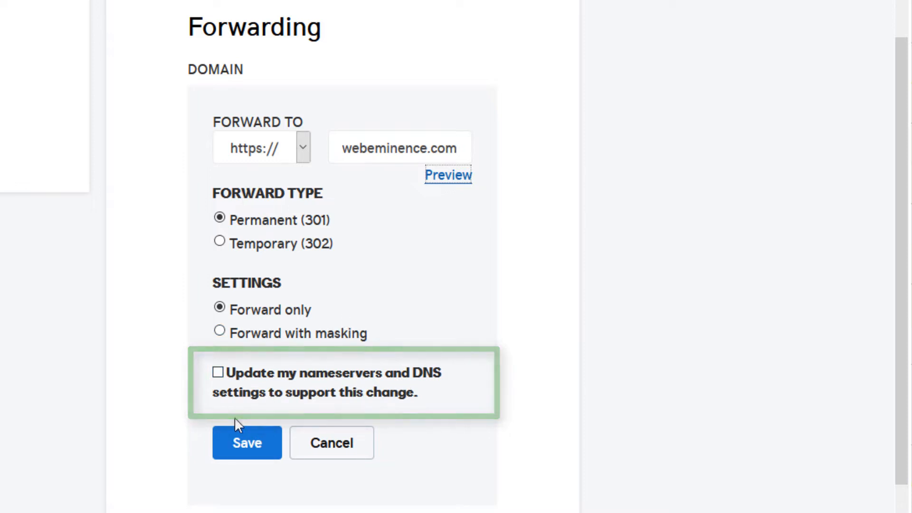
Allow GoDaddy to update nameservers and DNS for this forwarding, leaving it unsaved
click(219, 372)
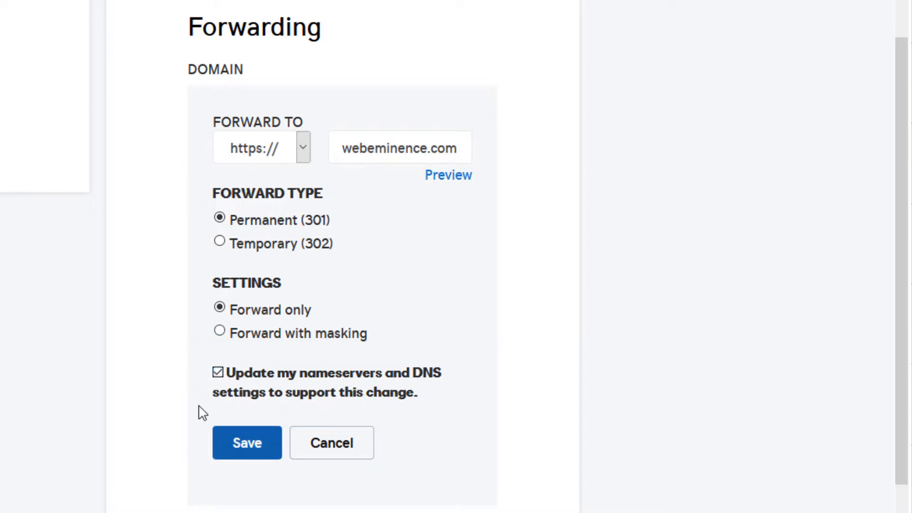
mouse_move(101, 228)
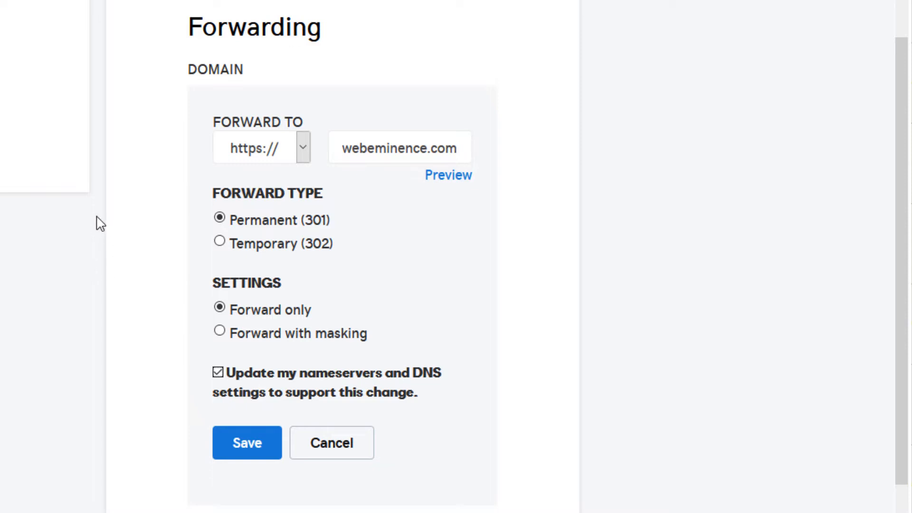
mouse_move(204, 382)
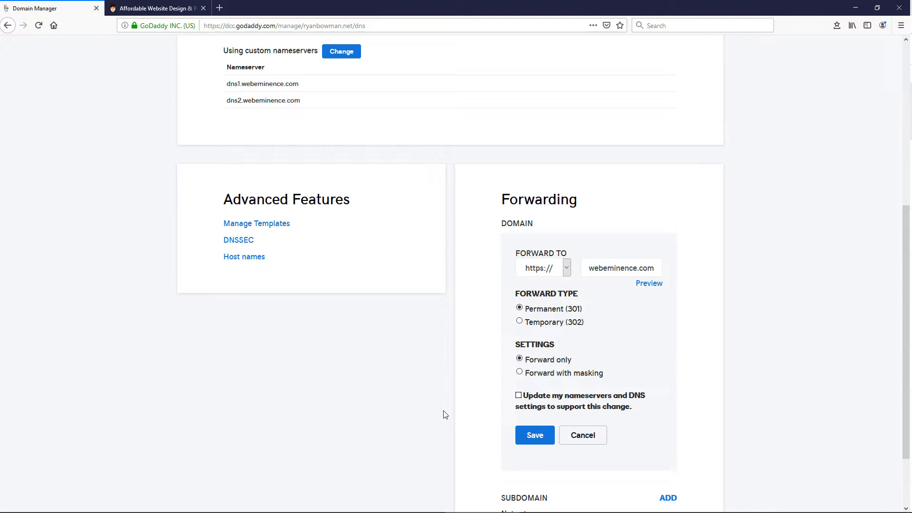
mouse_move(491, 389)
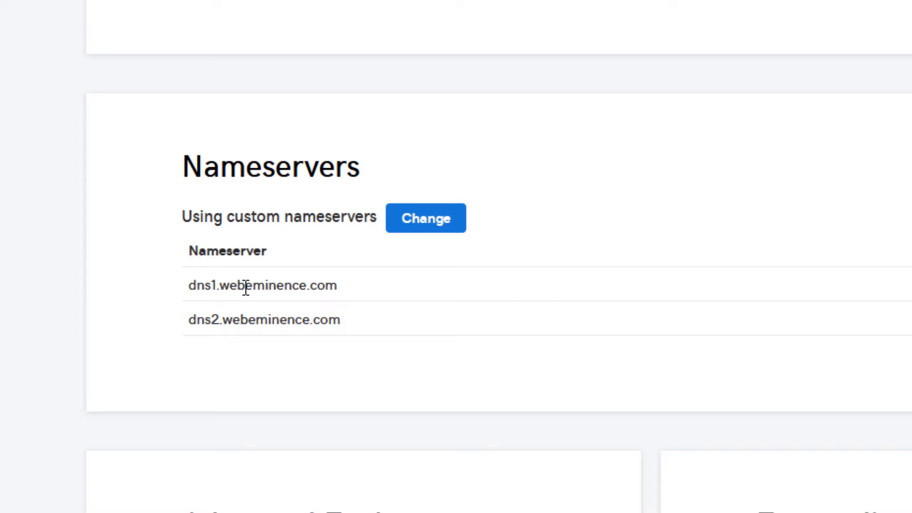
scroll(down, 3)
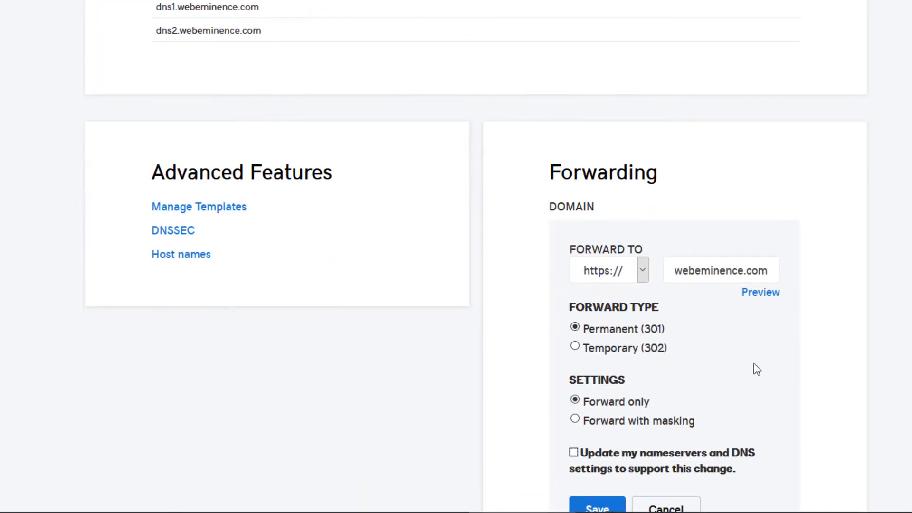
click(574, 453)
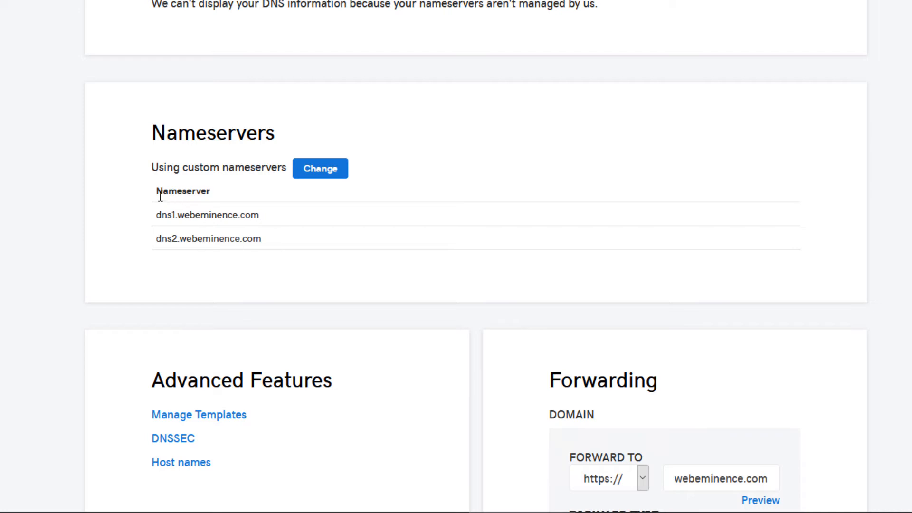
mouse_move(131, 249)
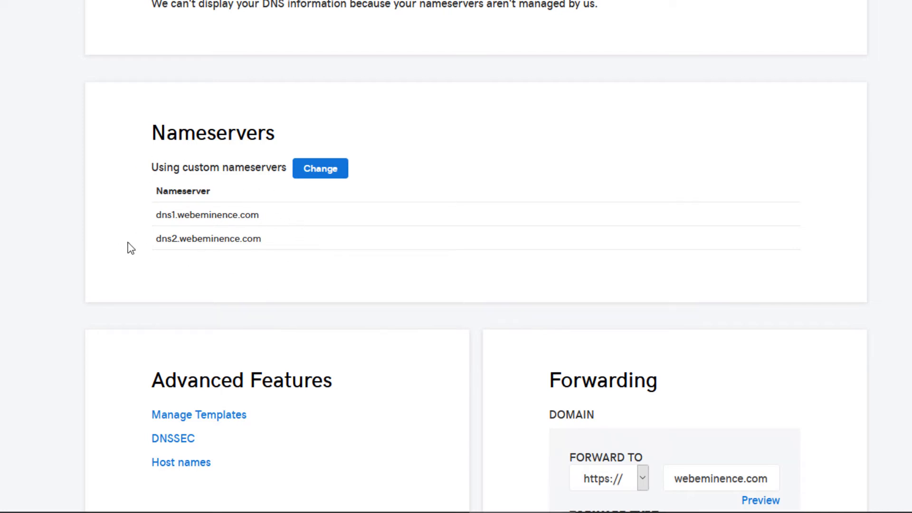
mouse_move(137, 245)
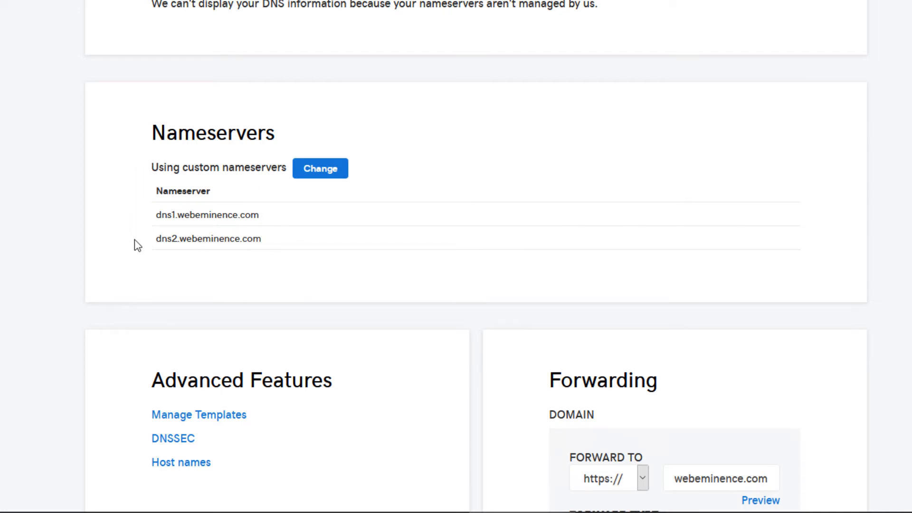
mouse_move(150, 179)
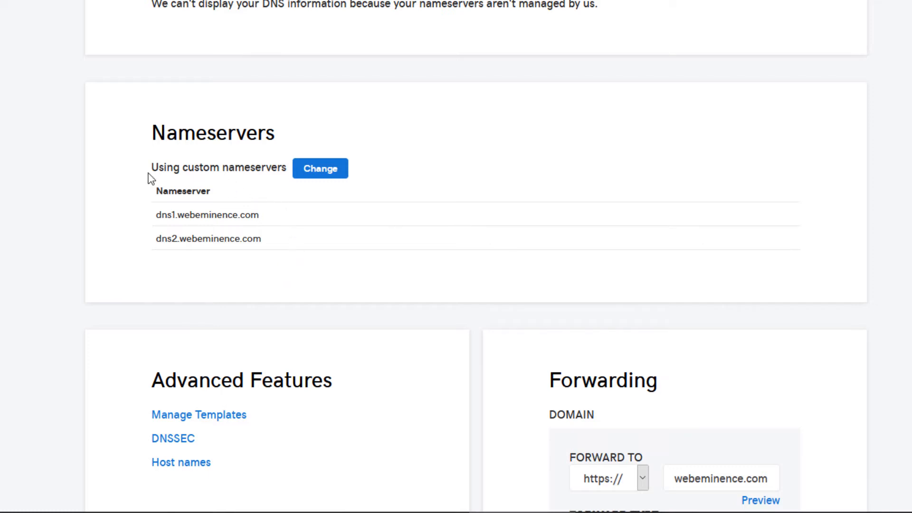
mouse_move(132, 247)
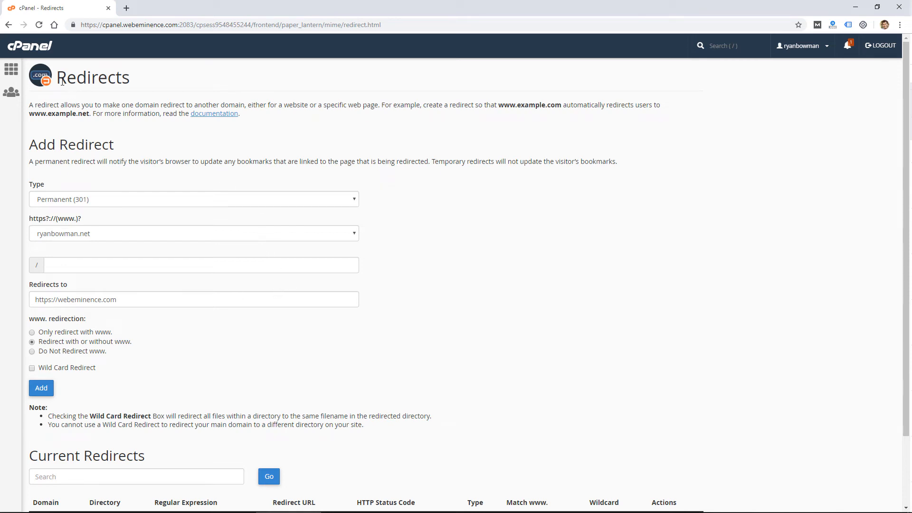
mouse_move(109, 198)
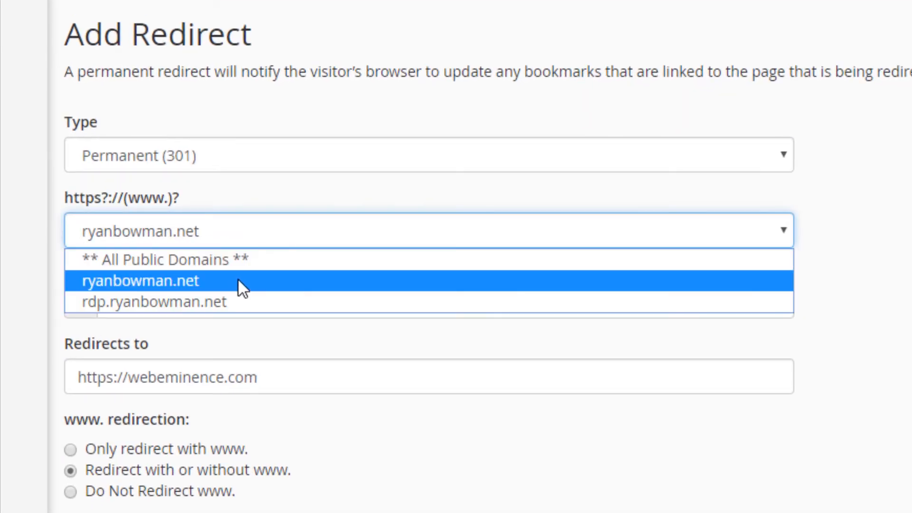
click(139, 280)
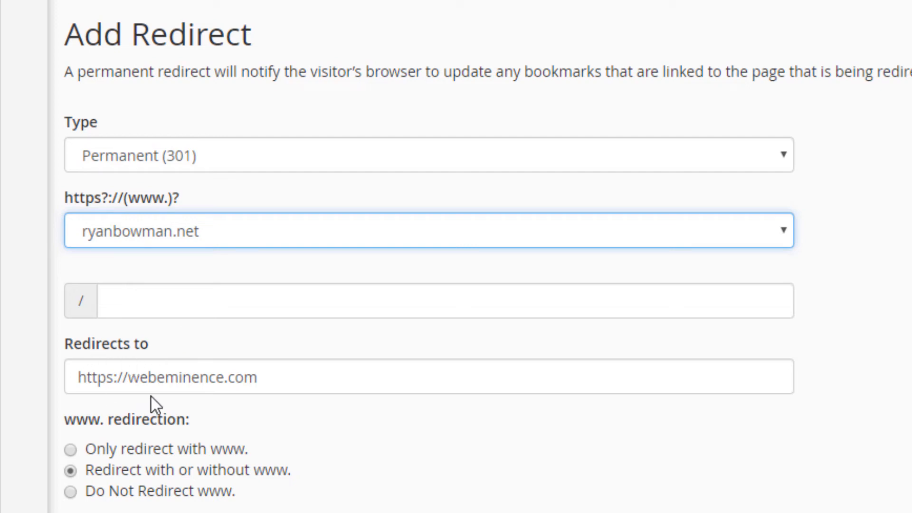
double_click(194, 377)
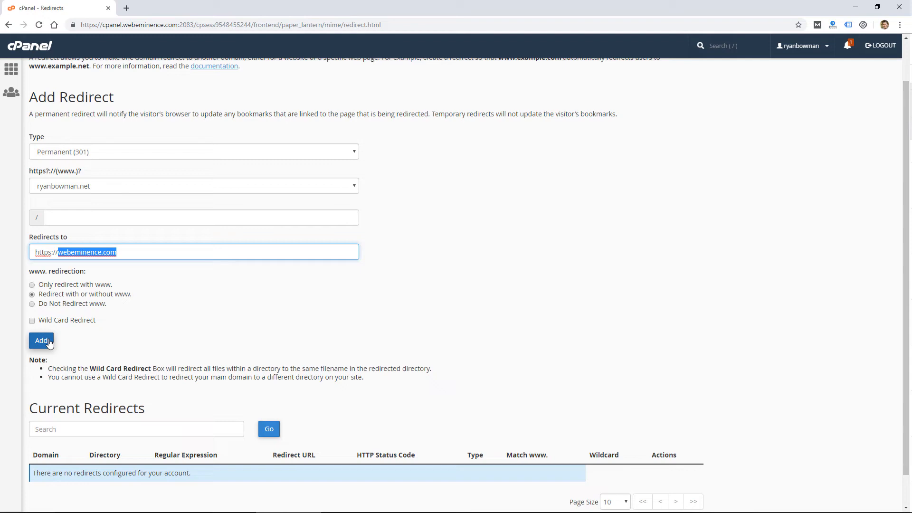
click(41, 340)
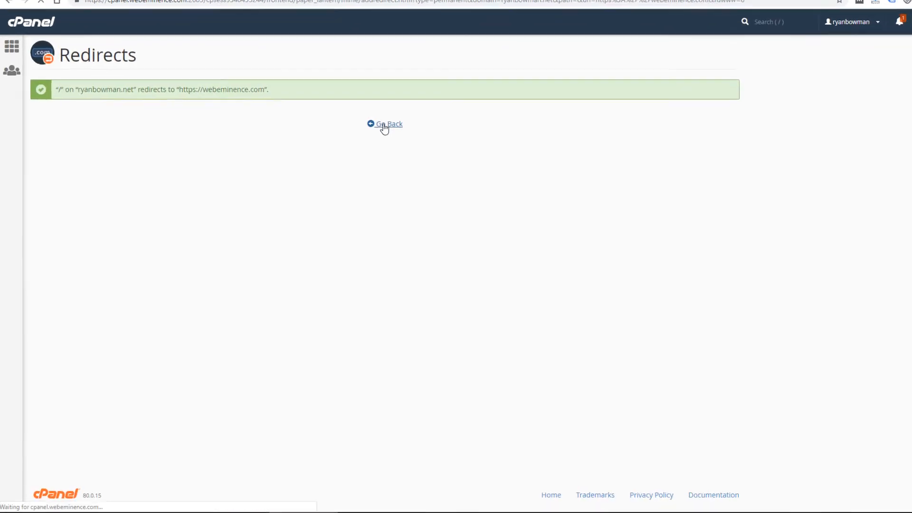
click(387, 124)
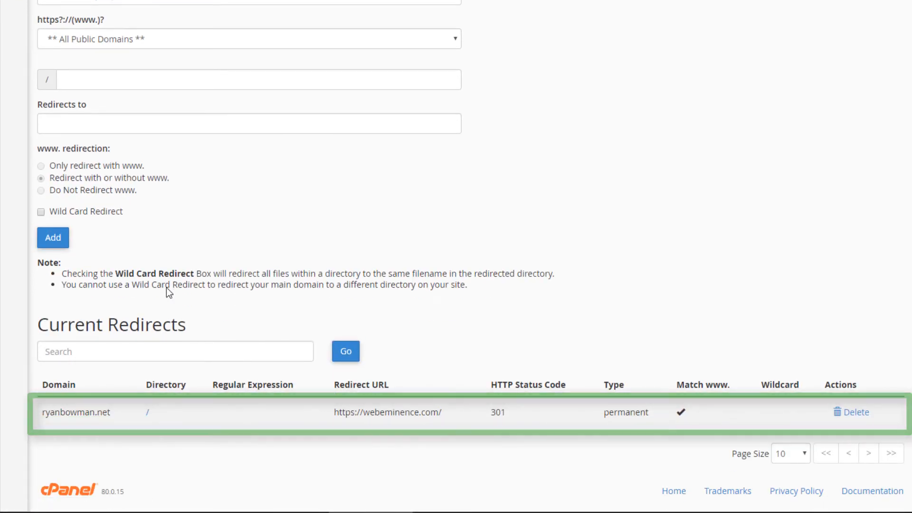
click(241, 8)
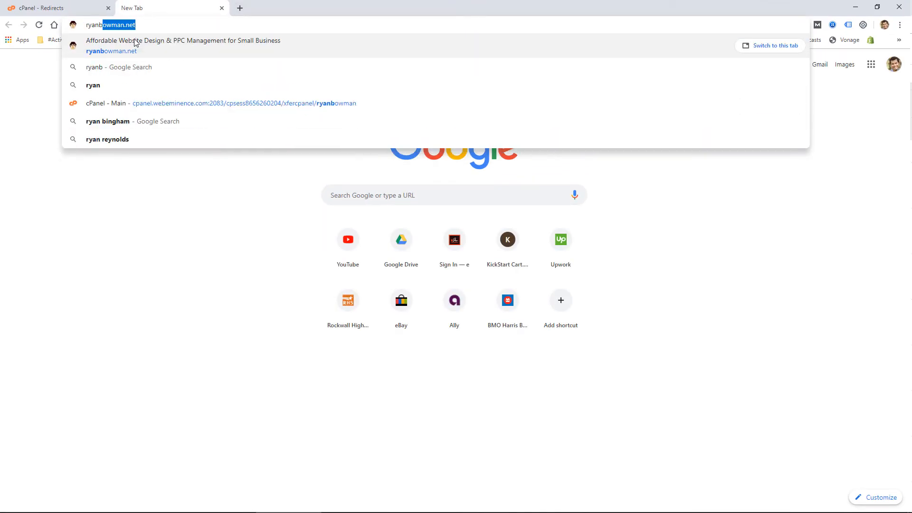
Load ryanbowman.net and confirm it lands on the webeminence.com home page
click(181, 40)
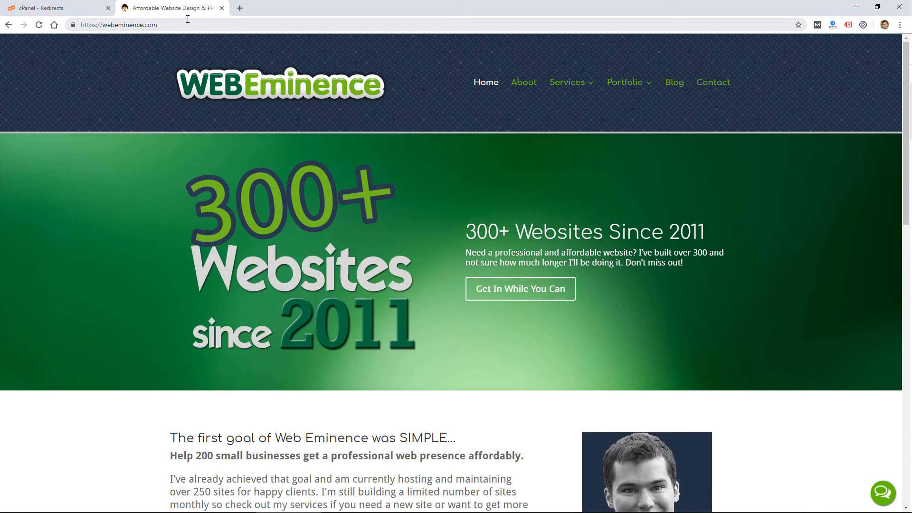
mouse_move(215, 10)
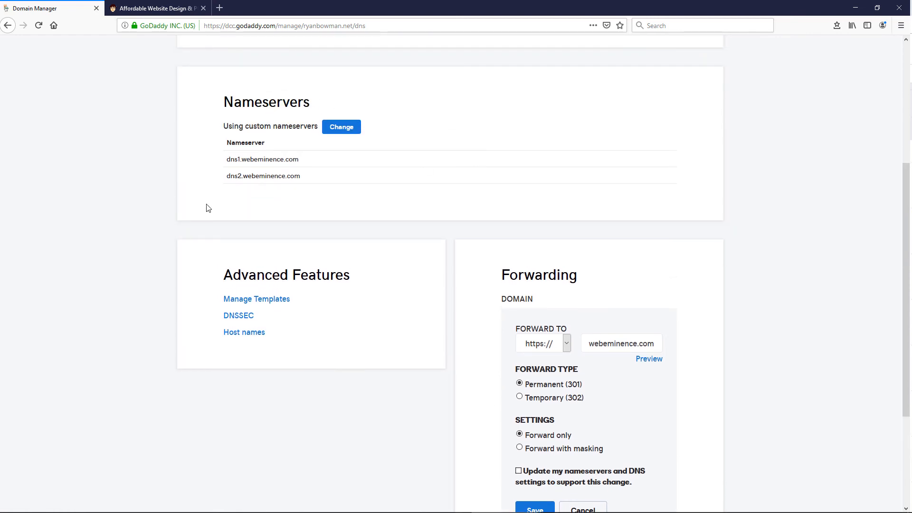
mouse_move(368, 184)
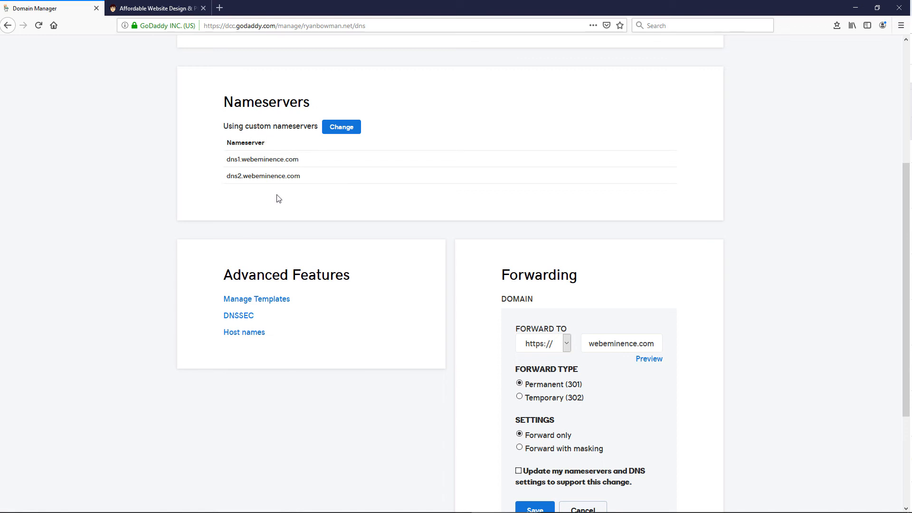
mouse_move(290, 195)
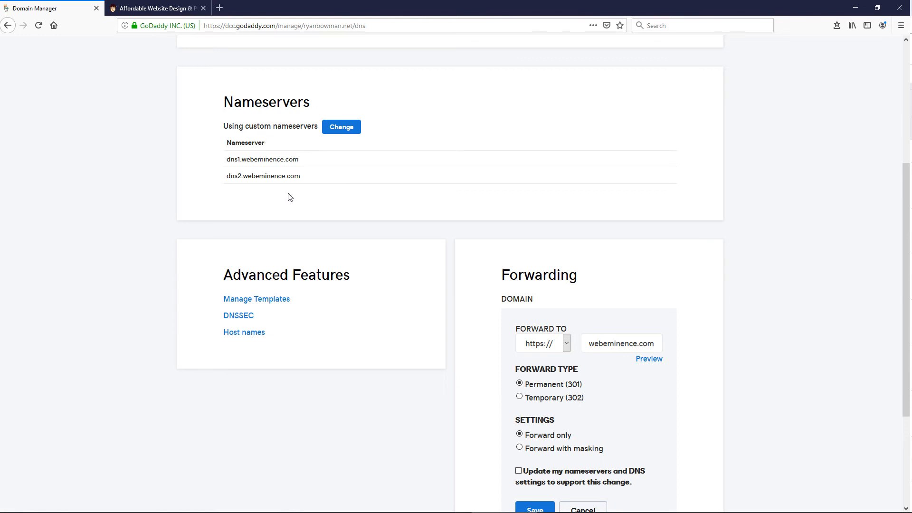